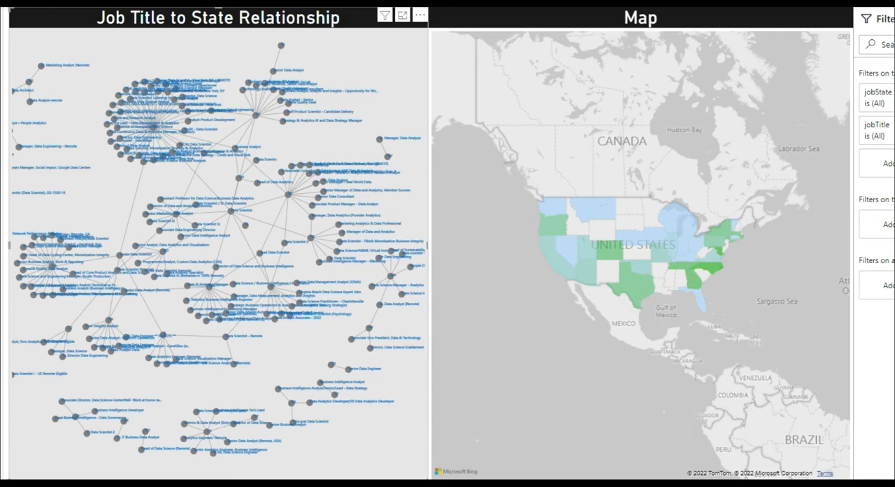
{"action": "mouse_move", "coordinate": [579, 231]}
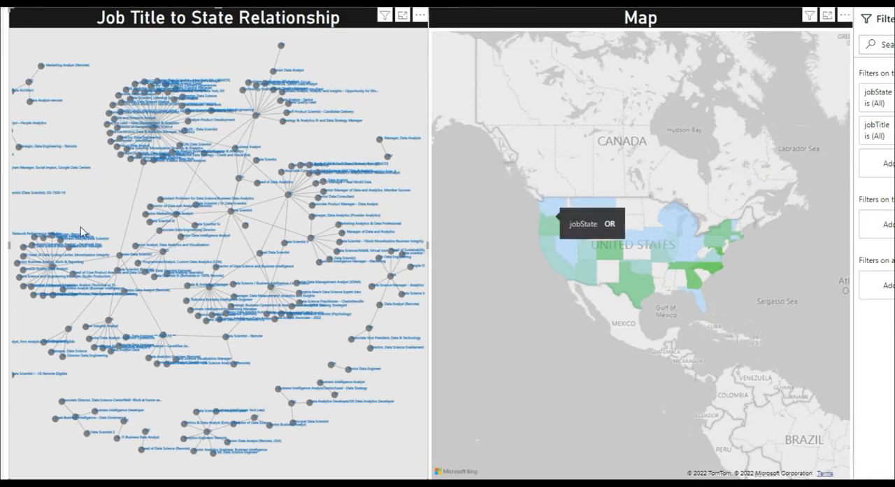
Zoom the job-title network in on the dense cluster around one state
{"action": "left_click", "coordinate": [385, 14]}
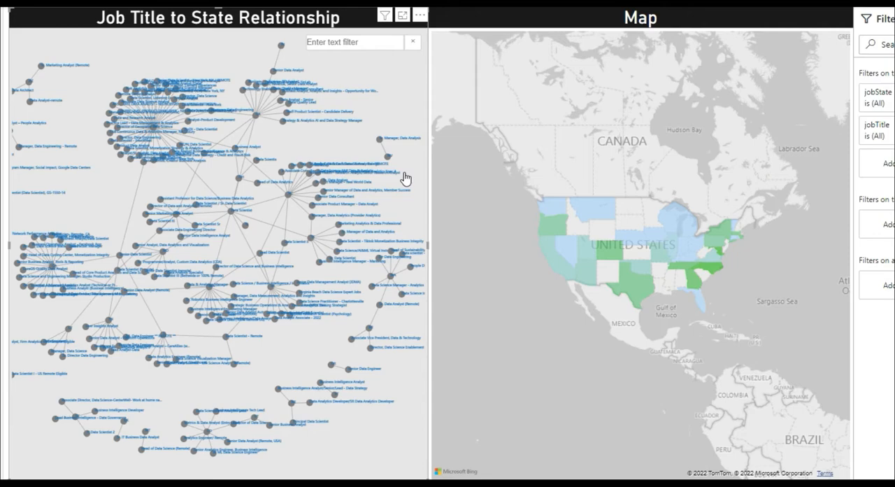
{"action": "mouse_move", "coordinate": [355, 232]}
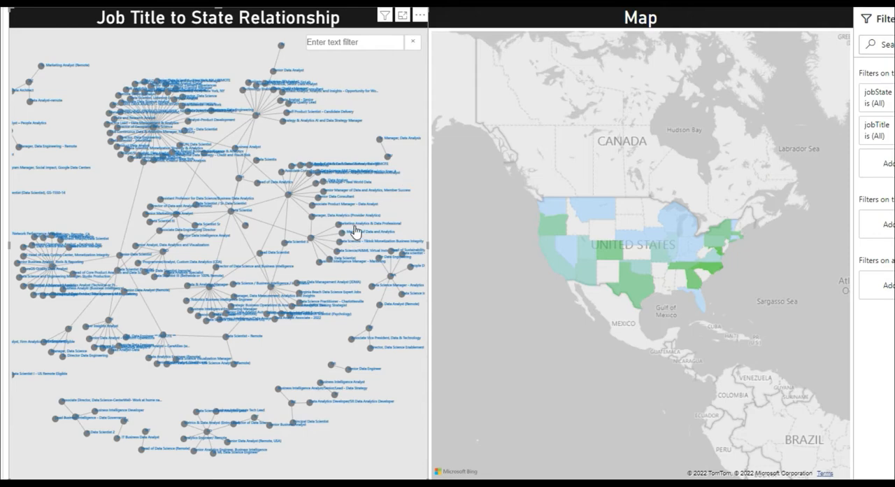
{"action": "mouse_move", "coordinate": [313, 163]}
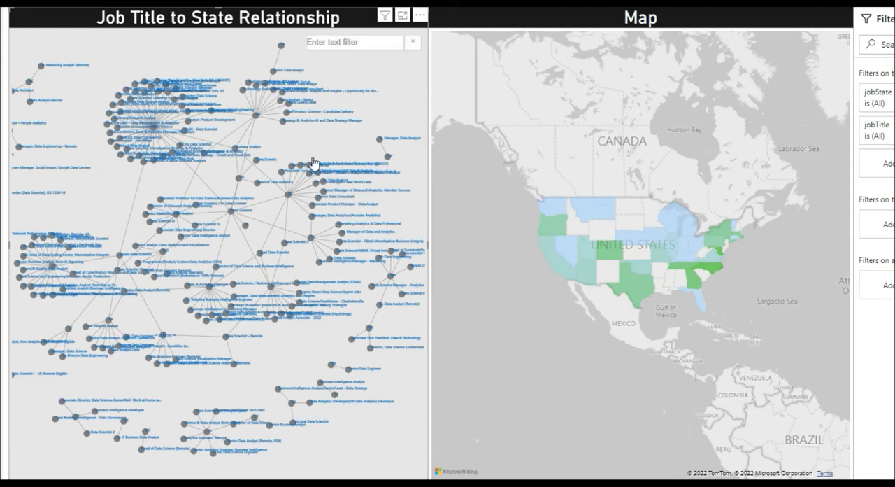
{"action": "mouse_move", "coordinate": [125, 201]}
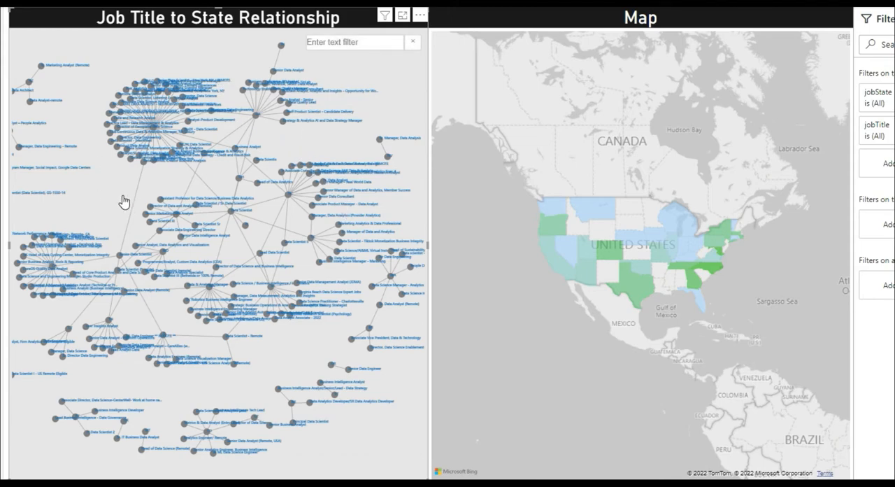
{"action": "mouse_move", "coordinate": [133, 192]}
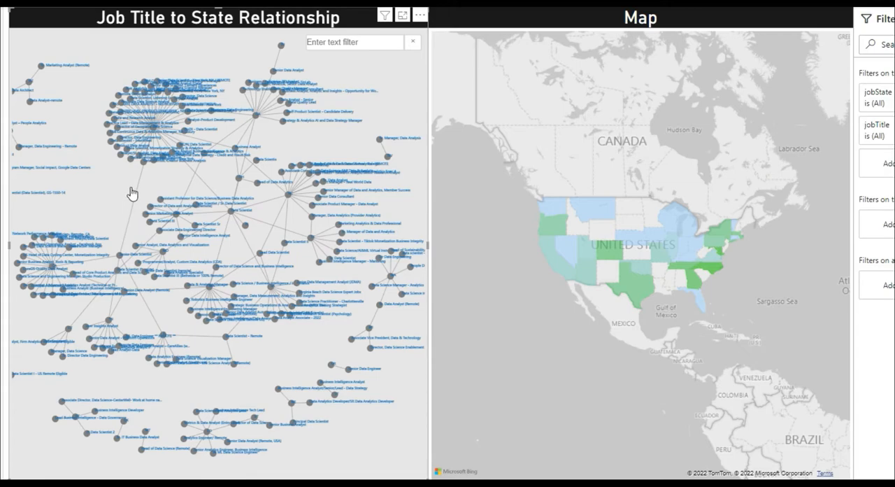
{"action": "mouse_move", "coordinate": [123, 199]}
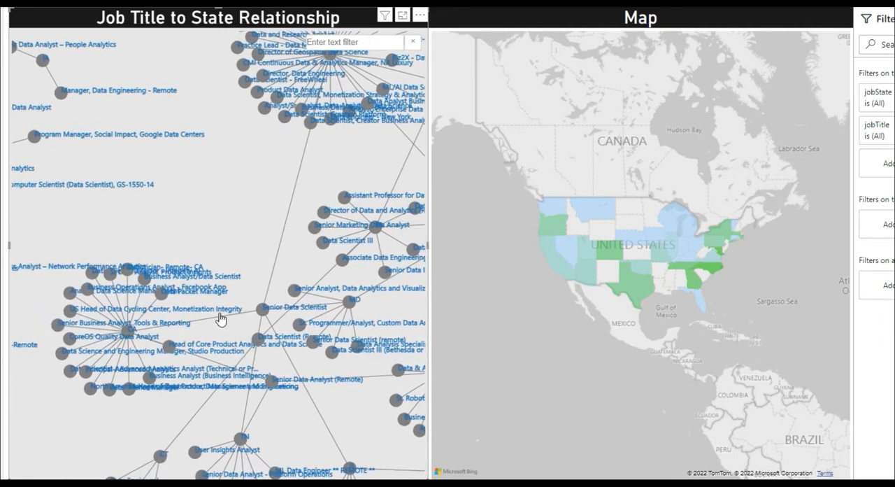
{"action": "mouse_move", "coordinate": [202, 342]}
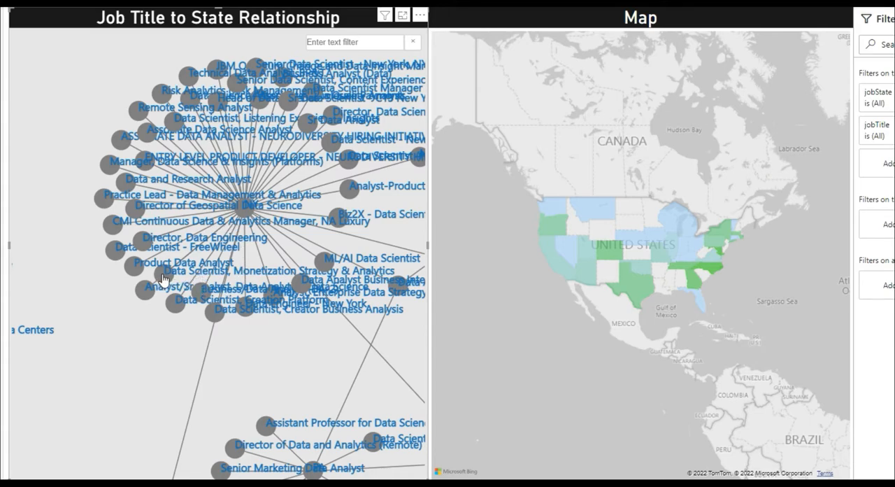
{"action": "mouse_move", "coordinate": [258, 279]}
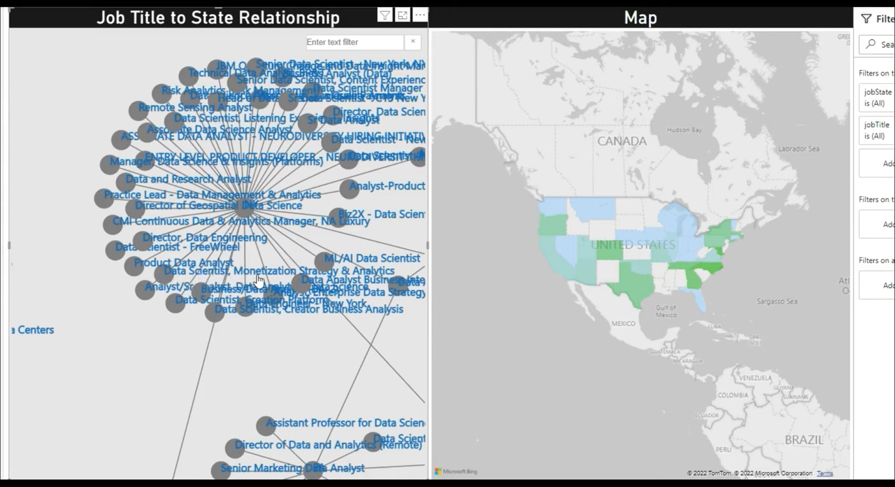
{"action": "mouse_move", "coordinate": [171, 275]}
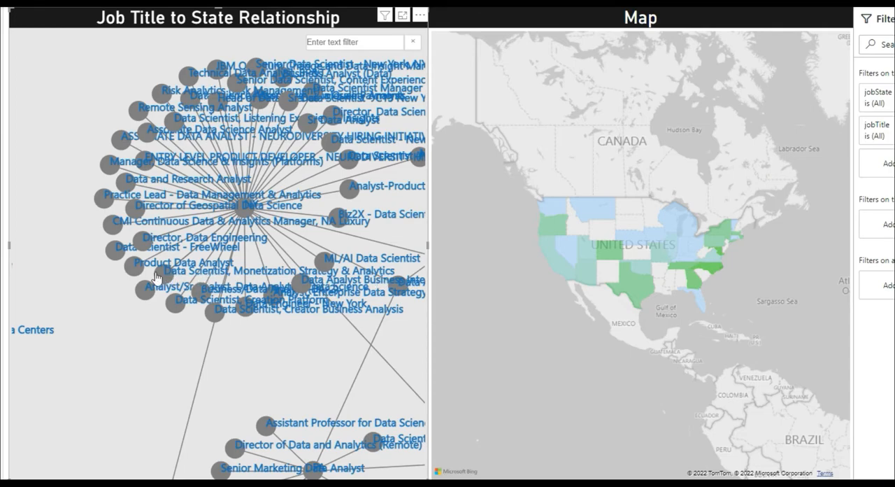
Select the New York hub node so the filled map cross-filters to New York
{"action": "left_click", "coordinate": [189, 266]}
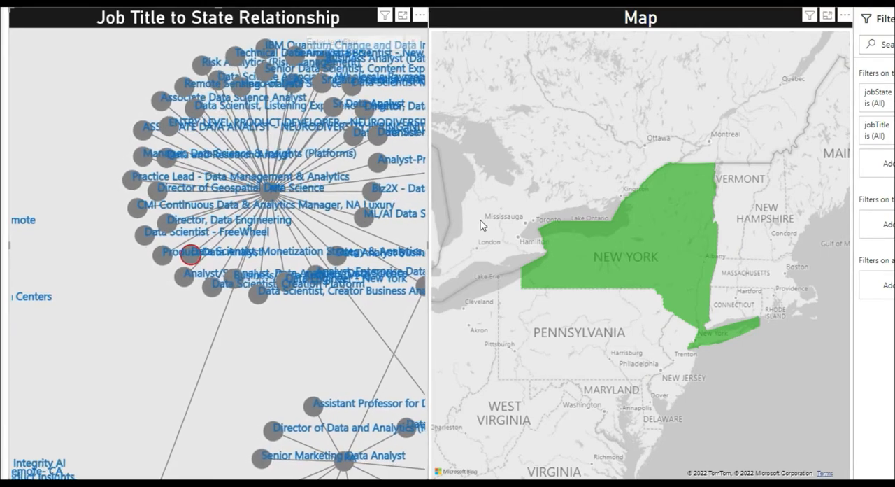
{"action": "mouse_move", "coordinate": [727, 179]}
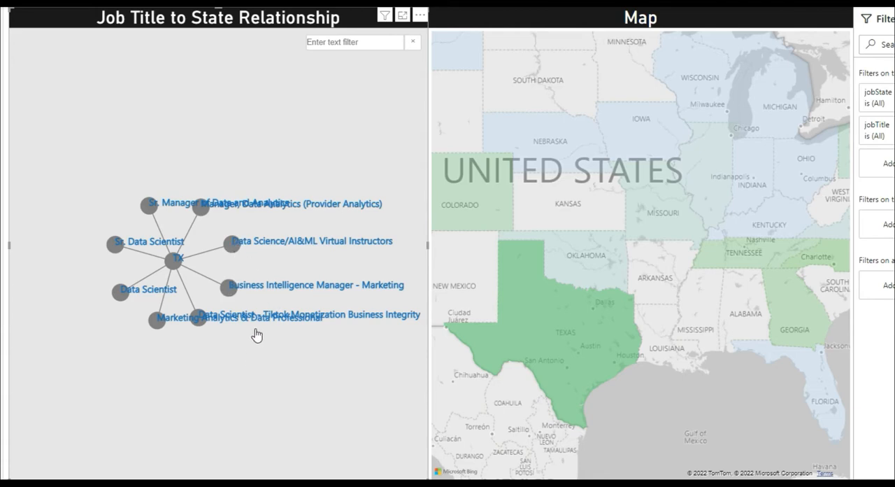
{"action": "mouse_move", "coordinate": [232, 252]}
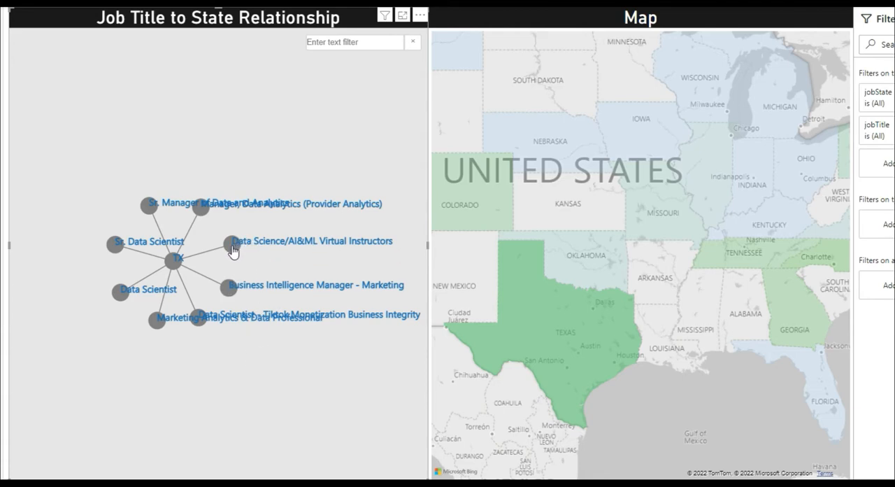
{"action": "mouse_move", "coordinate": [274, 344]}
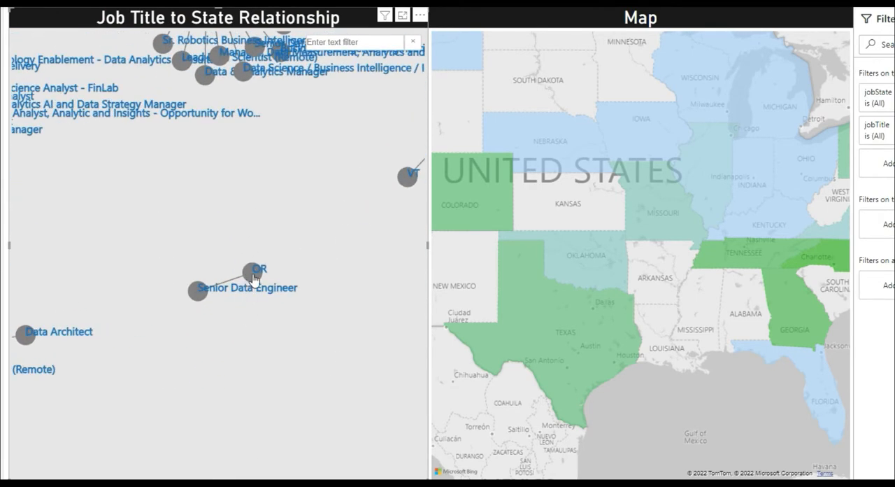
Select the Texas node so the report narrows to Texas and its few job titles
{"action": "left_click", "coordinate": [259, 269]}
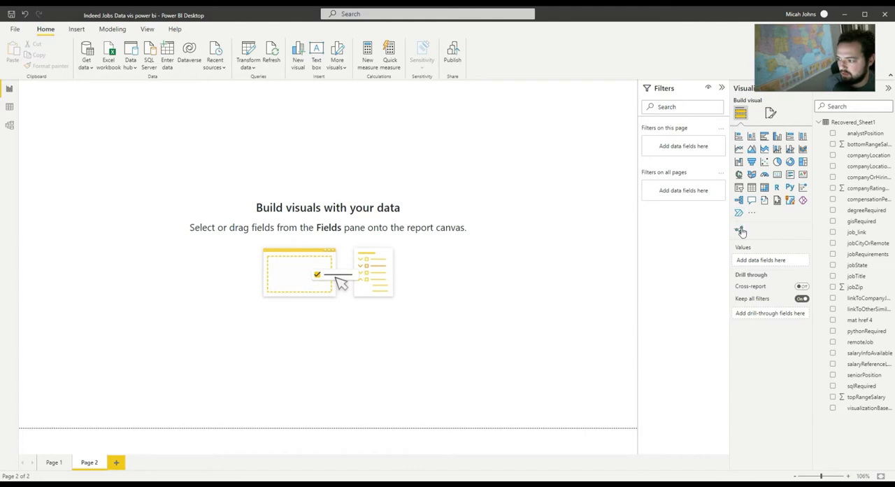
{"action": "mouse_move", "coordinate": [738, 230]}
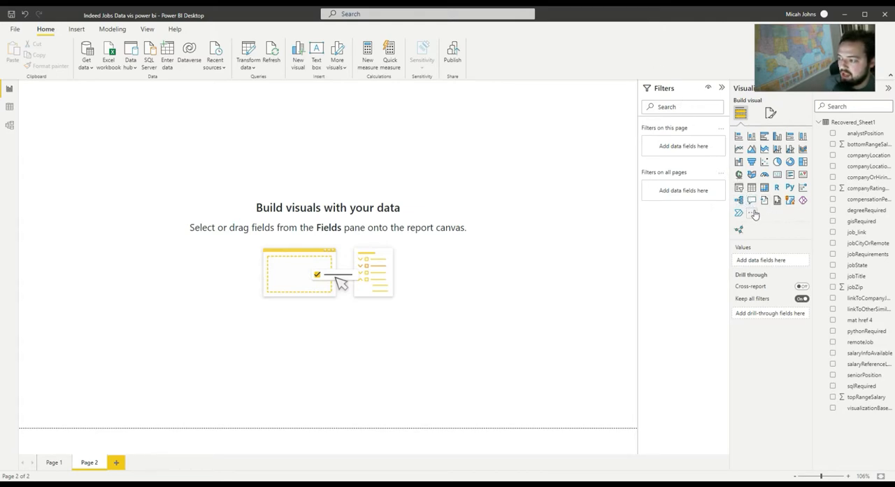
Add an empty Network Navigator visual to Page 2
{"action": "left_click", "coordinate": [754, 213]}
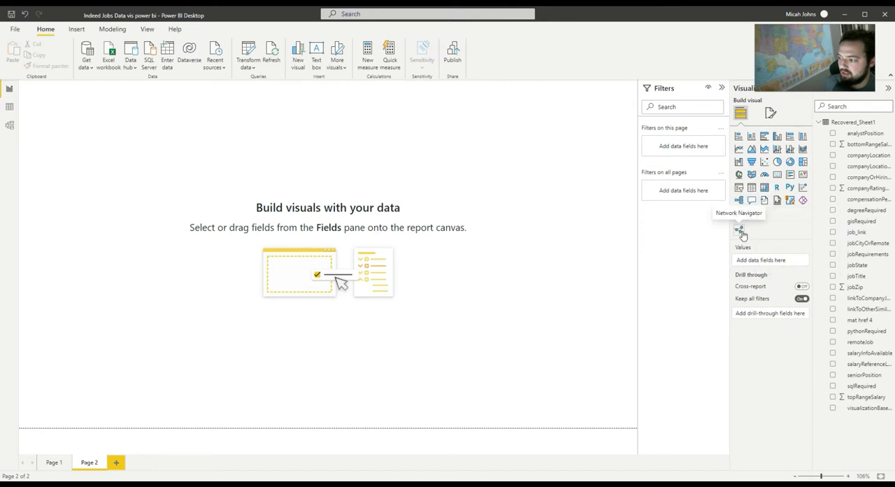
{"action": "left_click", "coordinate": [738, 230]}
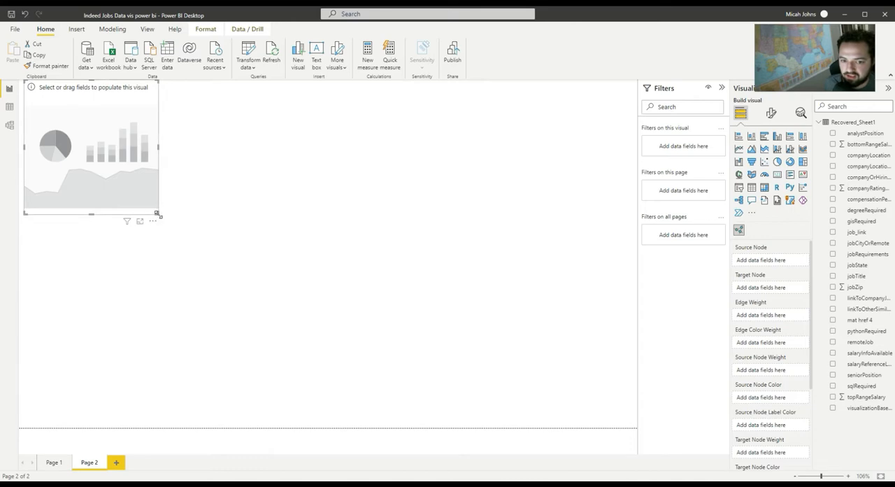
Enlarge the Network Navigator, plot jobTitle source to jobState target nodes, then show Page 1
{"action": "left_click_drag", "start_coordinate": [160, 215], "coordinate": [308, 413]}
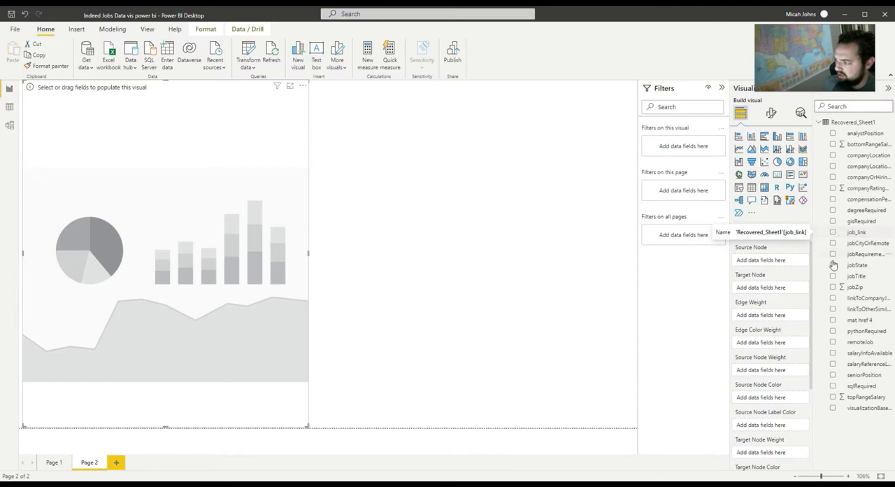
{"action": "left_click", "coordinate": [833, 275]}
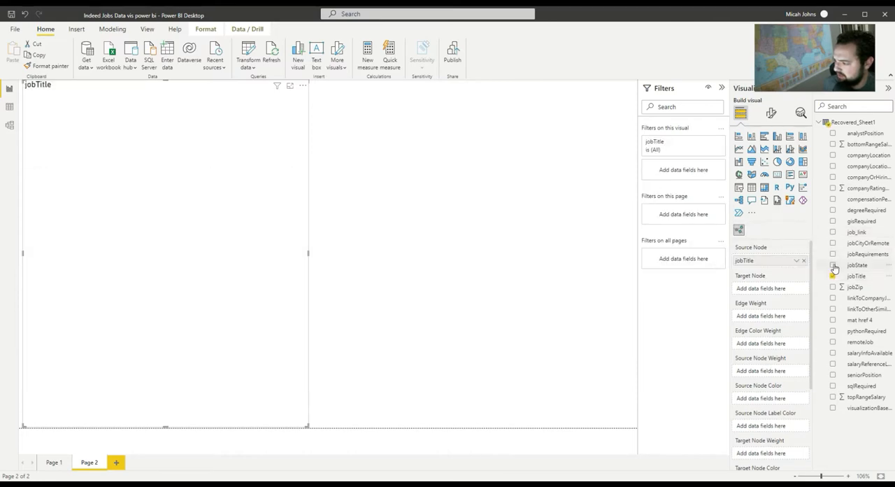
{"action": "left_click", "coordinate": [833, 264]}
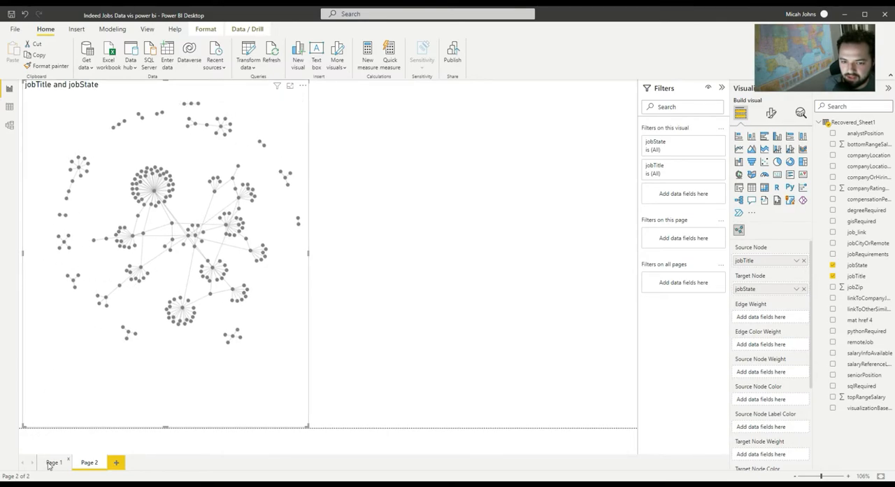
{"action": "left_click", "coordinate": [53, 461]}
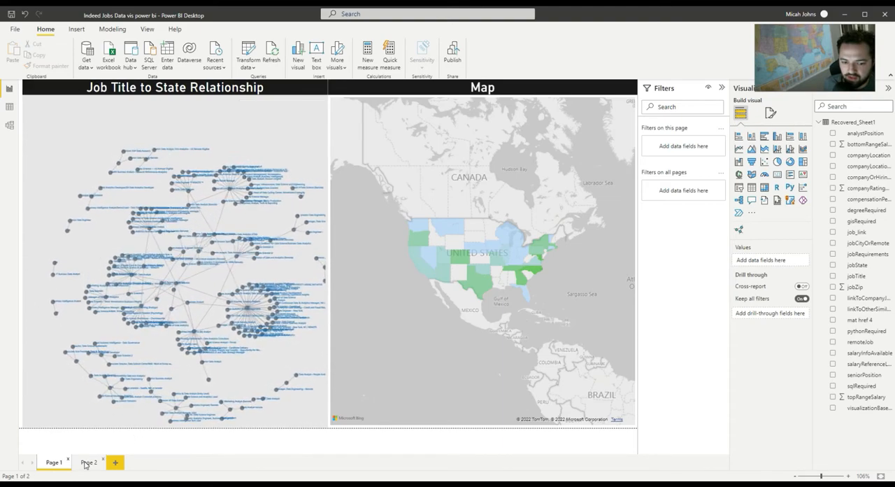
Go back to Page 2 with the Network Navigator's fields cleared
{"action": "left_click", "coordinate": [89, 462]}
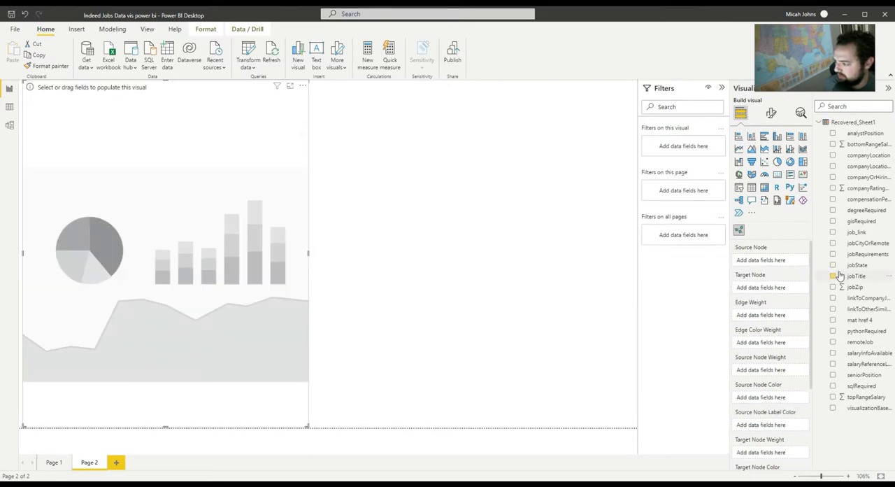
Link jobState source nodes to jobTitle targets and show the visual's formatting options
{"action": "left_click", "coordinate": [834, 276]}
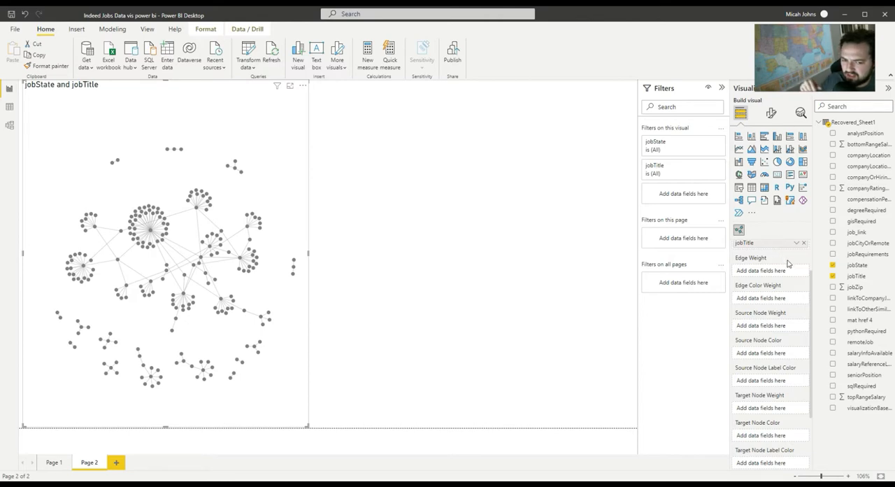
{"action": "mouse_move", "coordinate": [769, 112]}
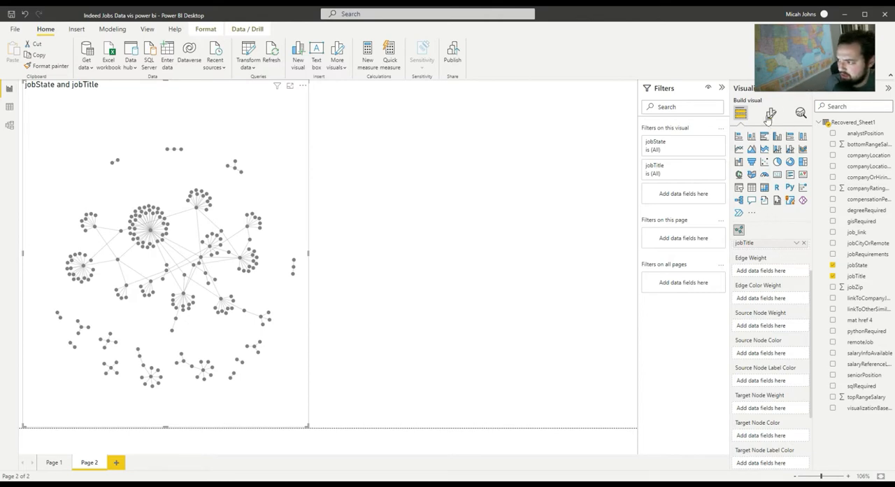
{"action": "left_click", "coordinate": [770, 113]}
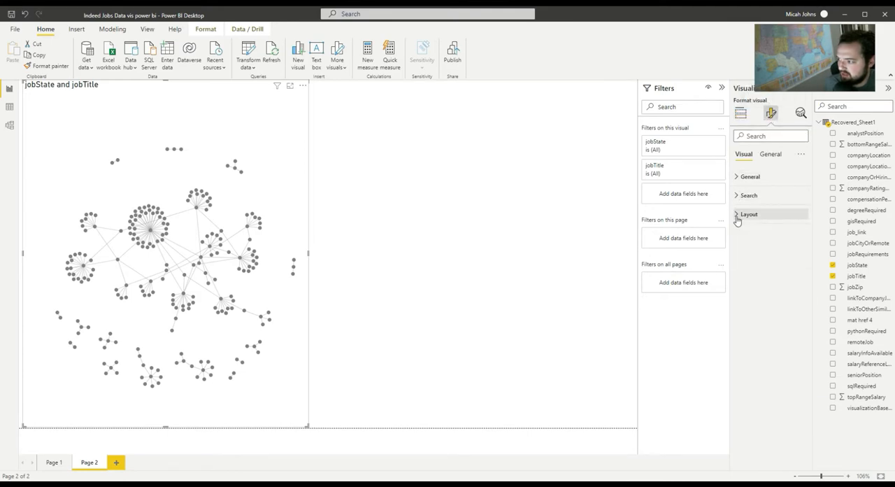
In the layout settings, make the network's node labels blue at size 10
{"action": "left_click", "coordinate": [749, 214]}
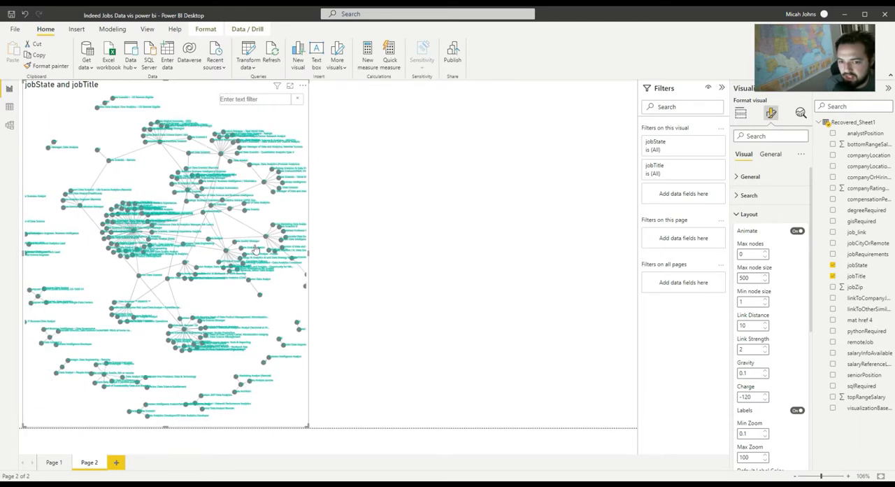
{"action": "scroll", "scroll_direction": "down", "scroll_amount": 3}
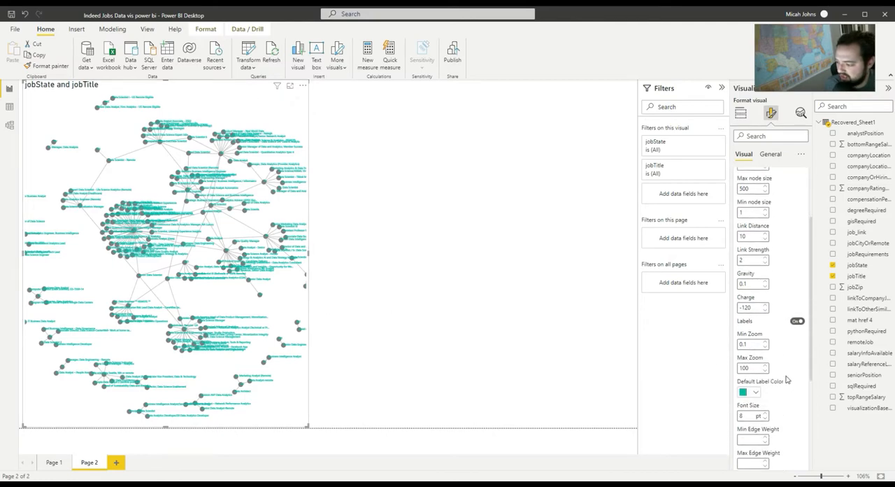
{"action": "left_click", "coordinate": [744, 391]}
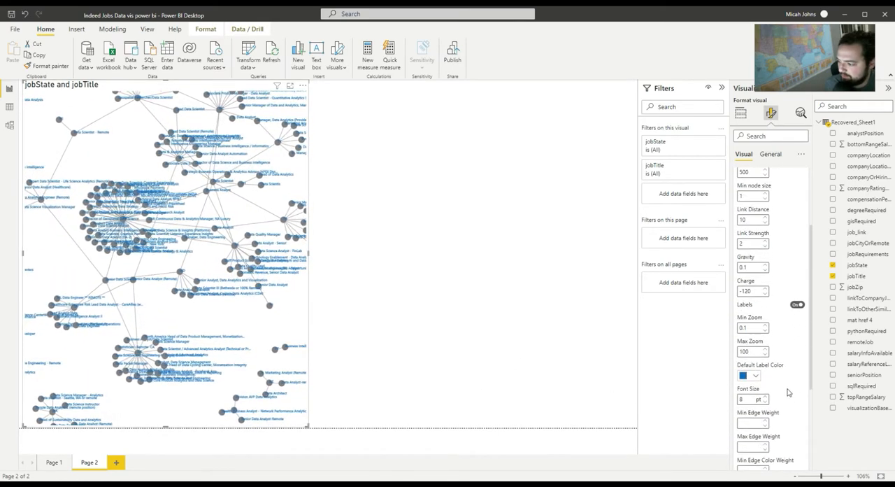
{"action": "type", "text": "10"}
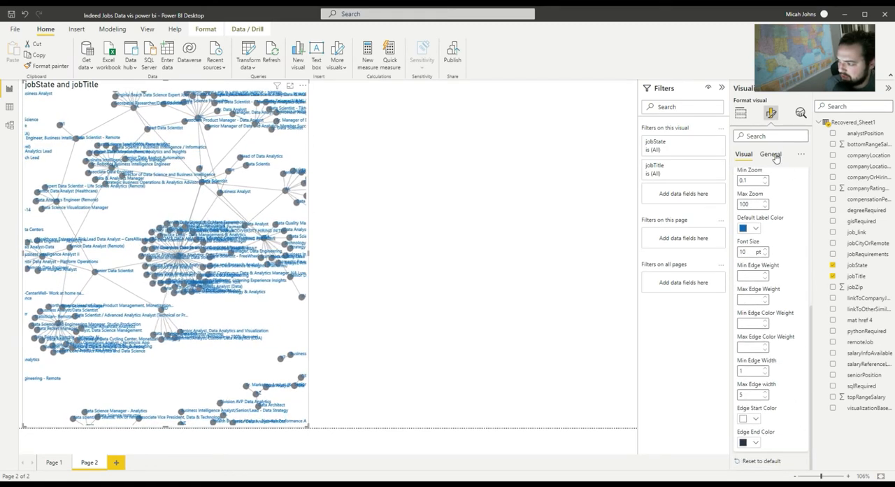
Change options in the network visual's general formatting settings
{"action": "left_click", "coordinate": [769, 154]}
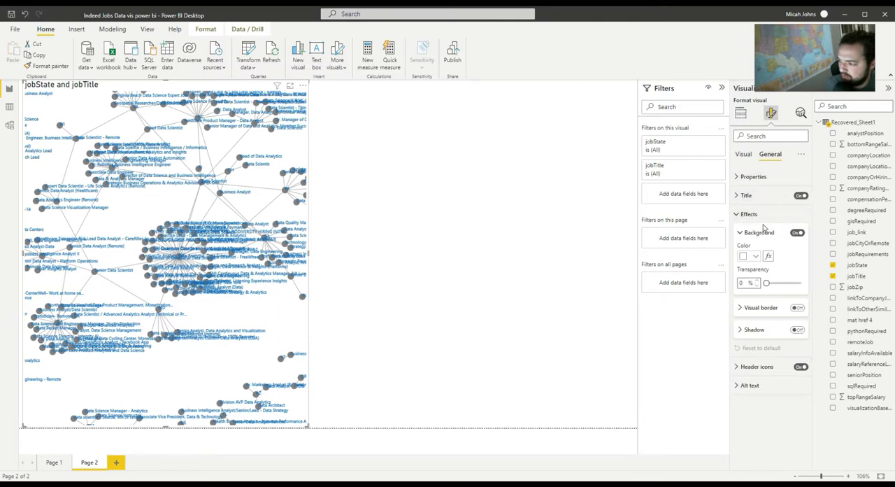
{"action": "left_click", "coordinate": [748, 255]}
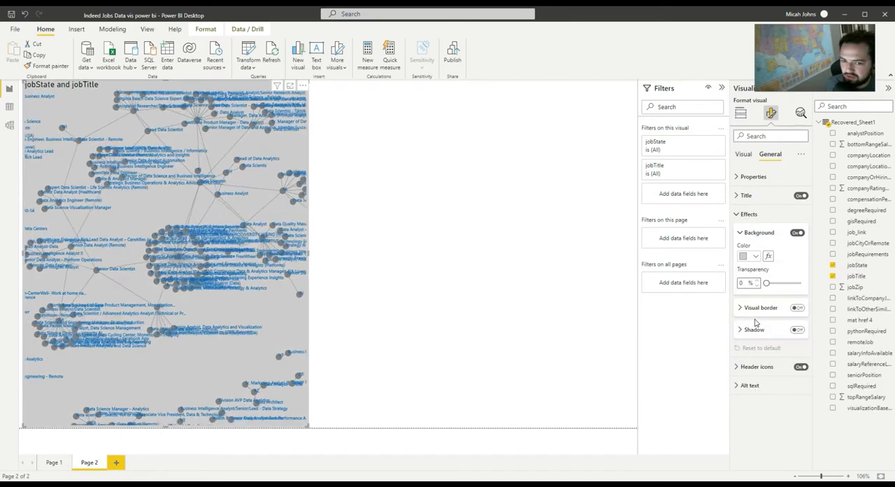
{"action": "left_click", "coordinate": [747, 254]}
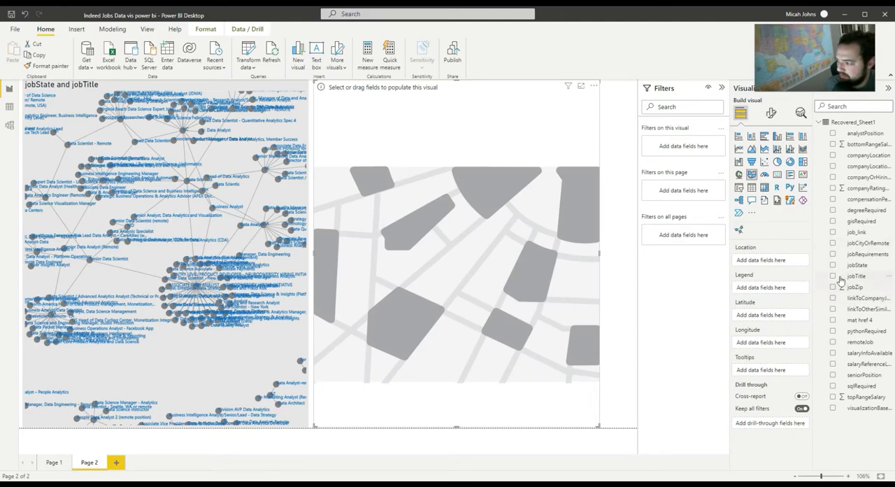
Put jobState into the filled map's Location so US states with jobs are shaded
{"action": "left_click", "coordinate": [833, 265]}
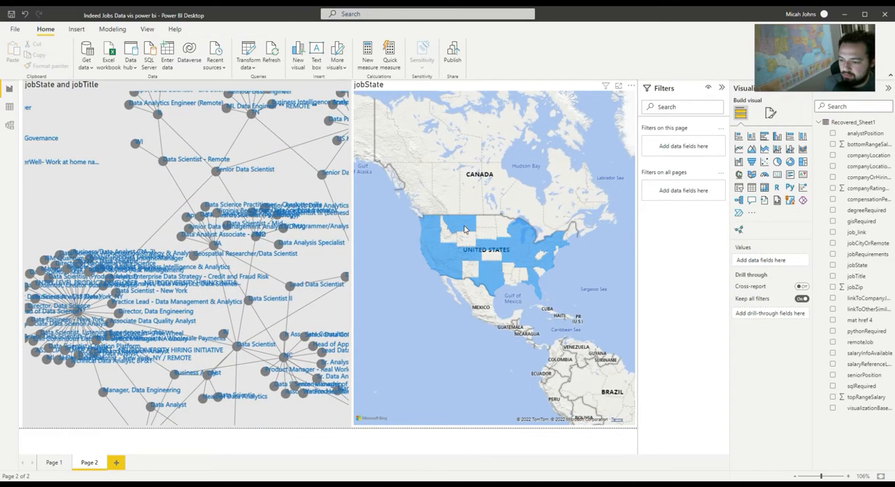
{"action": "mouse_move", "coordinate": [524, 323]}
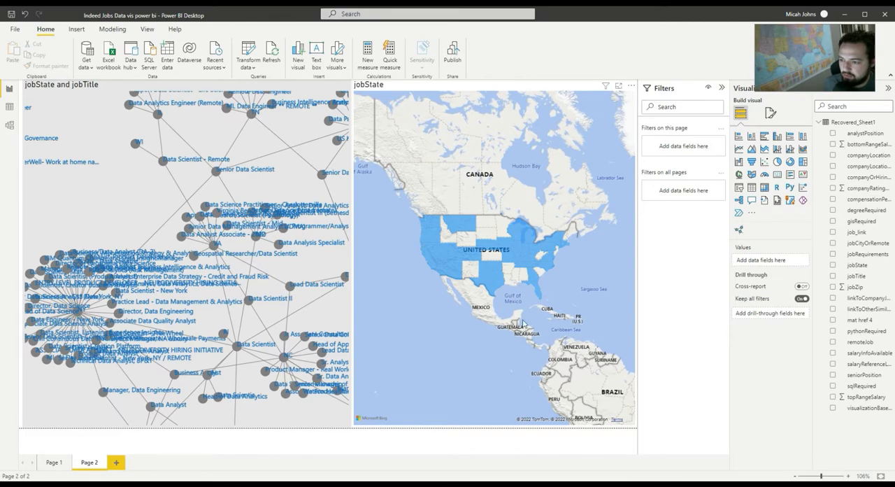
{"action": "mouse_move", "coordinate": [598, 205]}
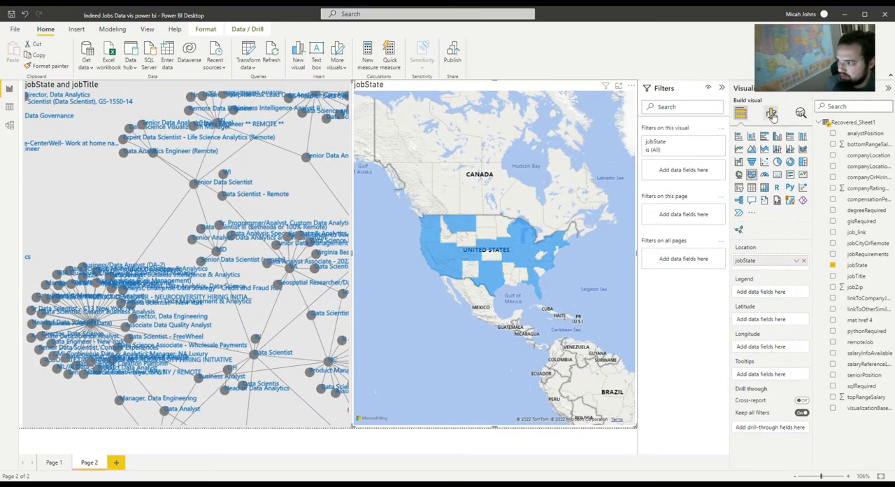
Base the map's conditional fill colours on topRangeSalary summarized as Average
{"action": "left_click", "coordinate": [769, 112]}
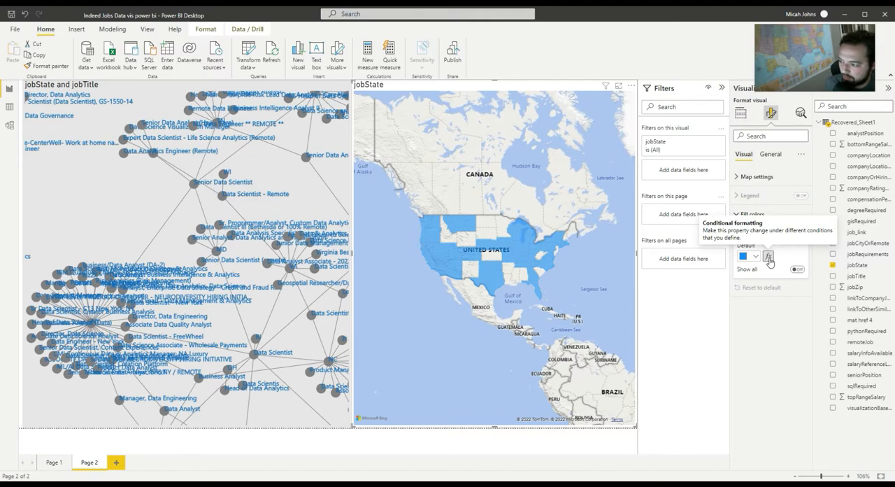
{"action": "left_click", "coordinate": [768, 256]}
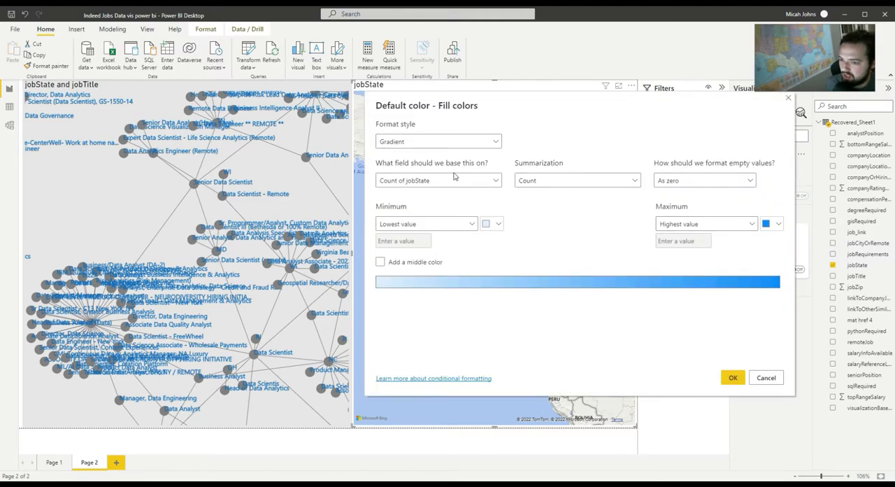
{"action": "left_click", "coordinate": [438, 179]}
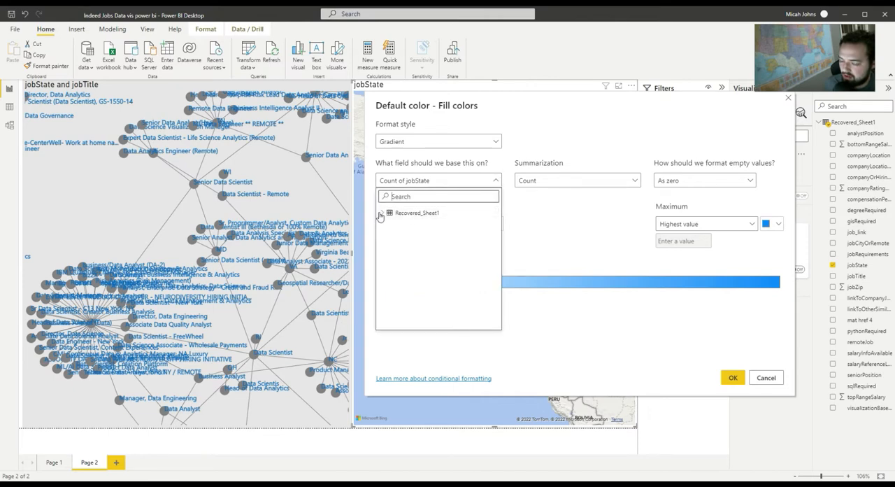
{"action": "scroll", "scroll_direction": "down", "scroll_amount": 3}
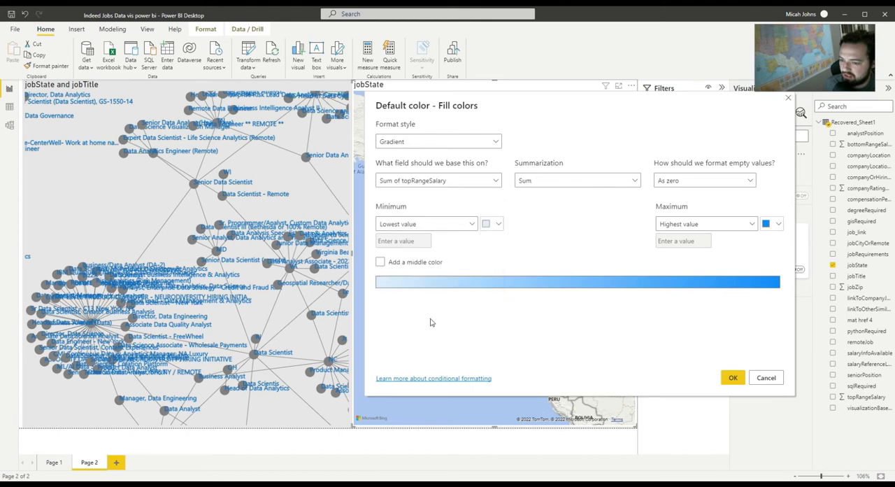
{"action": "left_click", "coordinate": [576, 179]}
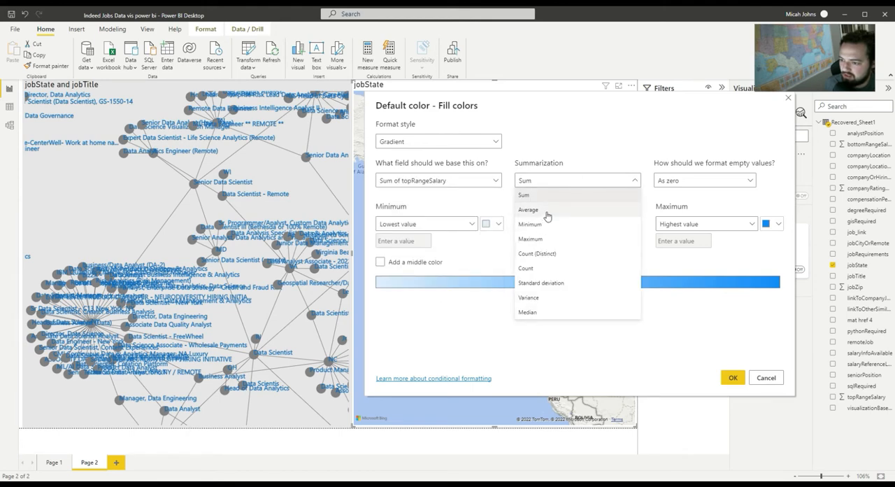
{"action": "left_click", "coordinate": [529, 209]}
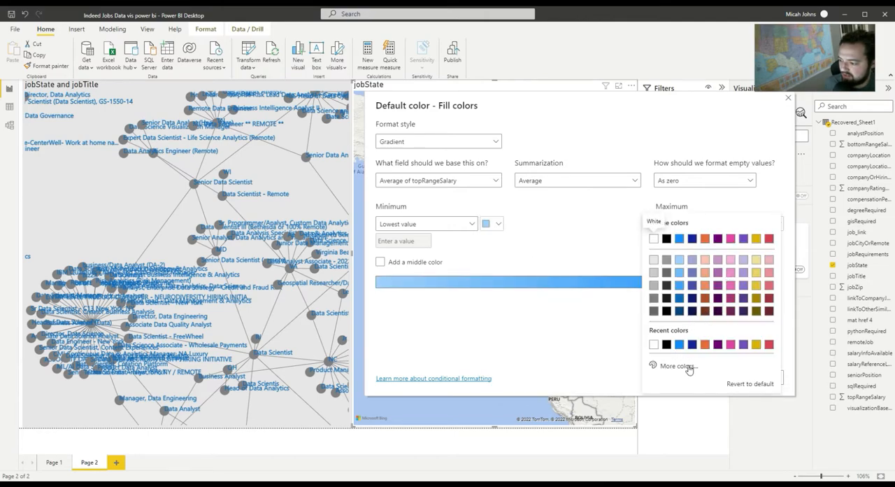
Set the maximum colour to custom green #1B8700 and apply the salary gradient
{"action": "left_click", "coordinate": [677, 367]}
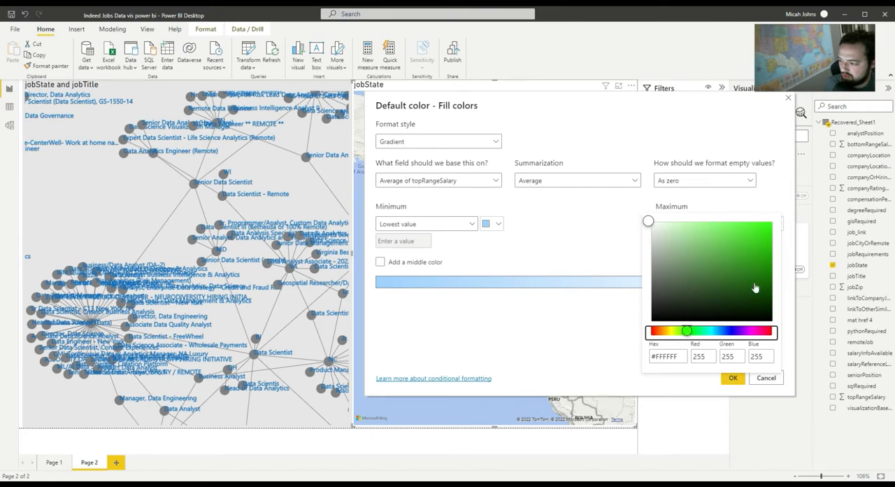
{"action": "left_click", "coordinate": [769, 269]}
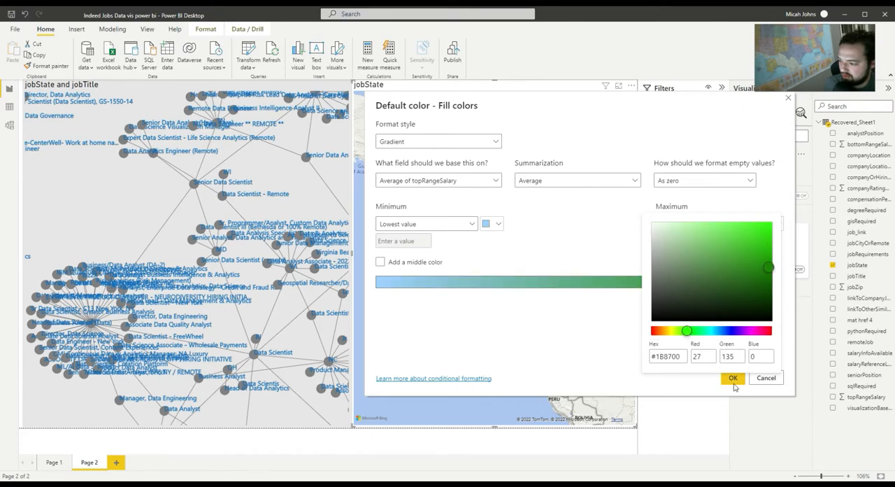
{"action": "left_click", "coordinate": [732, 378]}
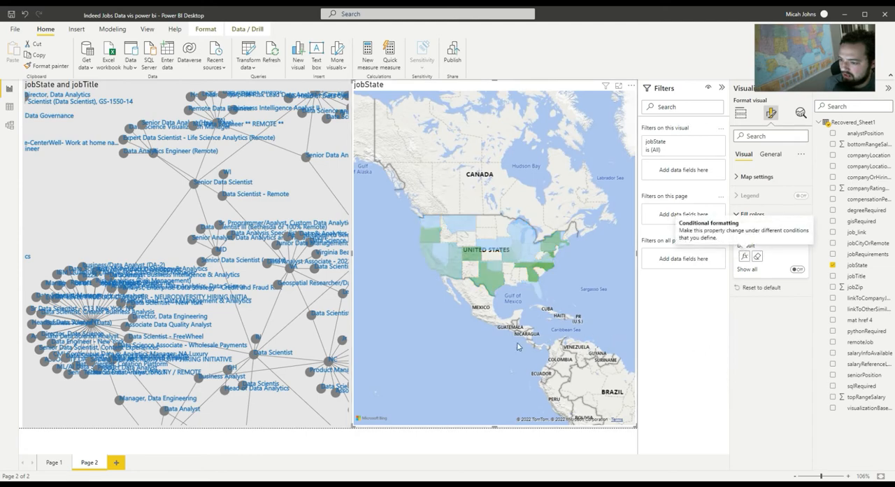
{"action": "mouse_move", "coordinate": [604, 288]}
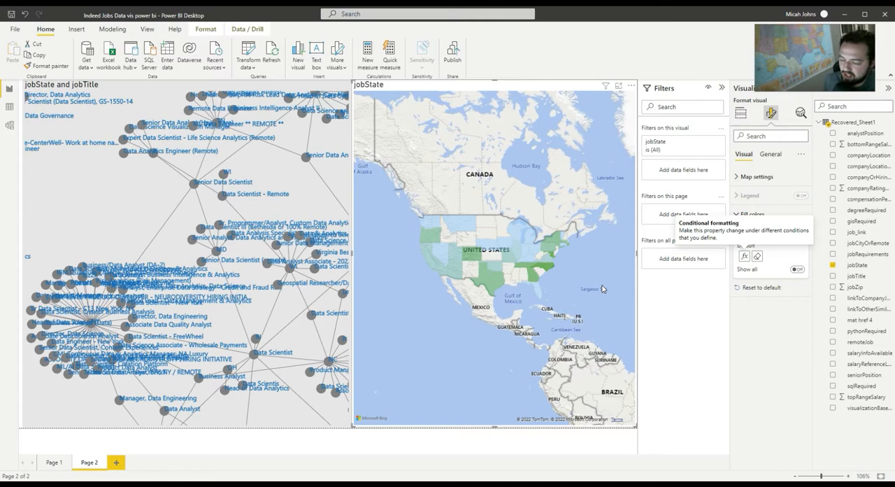
{"action": "mouse_move", "coordinate": [576, 316]}
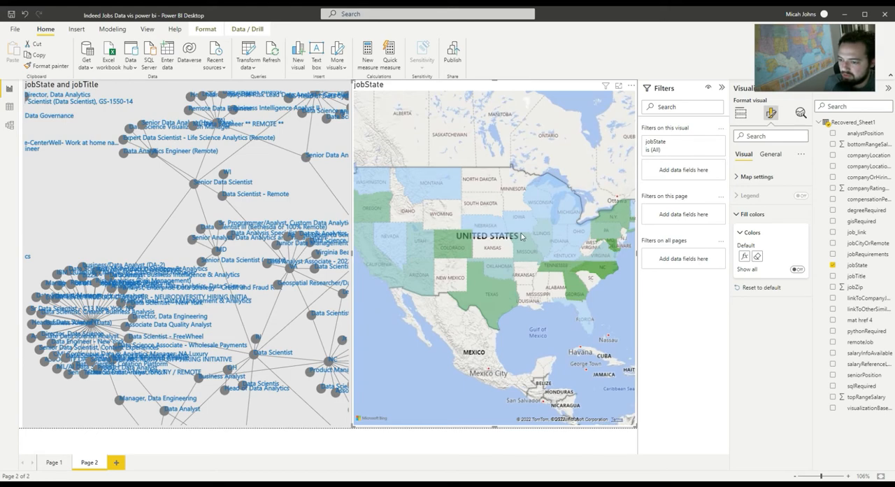
{"action": "mouse_move", "coordinate": [782, 154]}
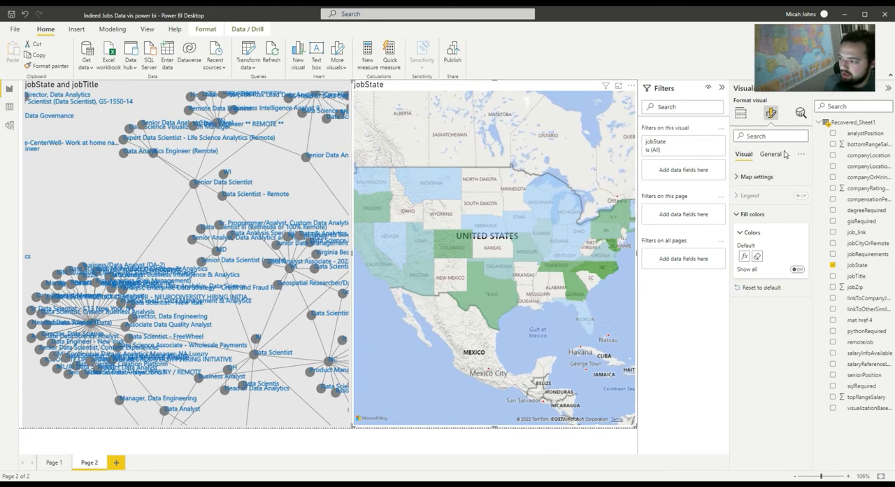
{"action": "mouse_move", "coordinate": [769, 160]}
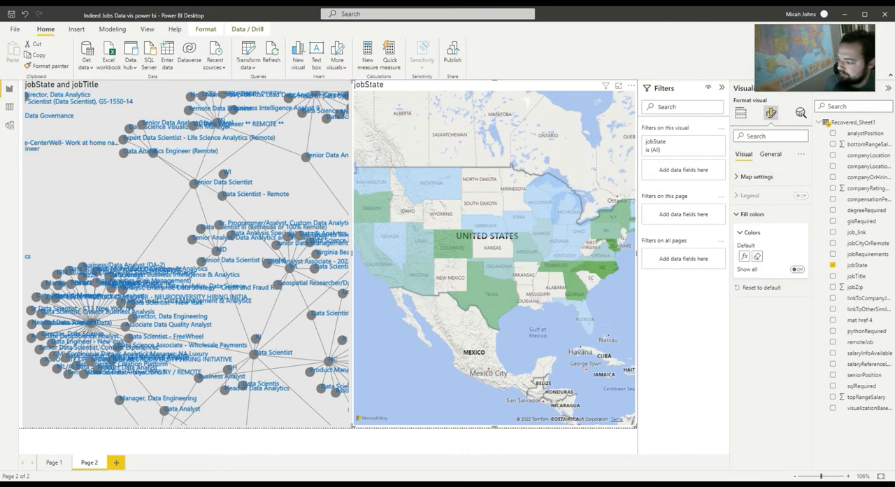
Switch the map's base layer to Grayscale style and turn Show labels off
{"action": "left_click", "coordinate": [752, 176]}
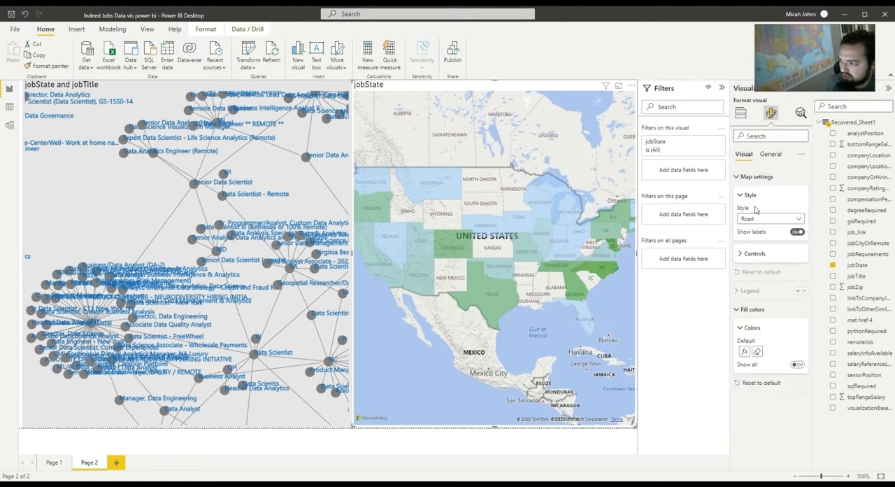
{"action": "mouse_move", "coordinate": [758, 243]}
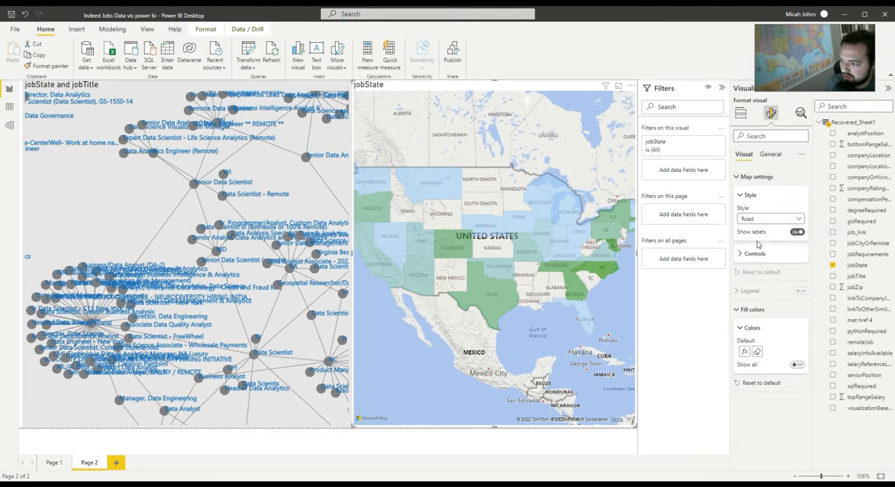
{"action": "left_click", "coordinate": [766, 218]}
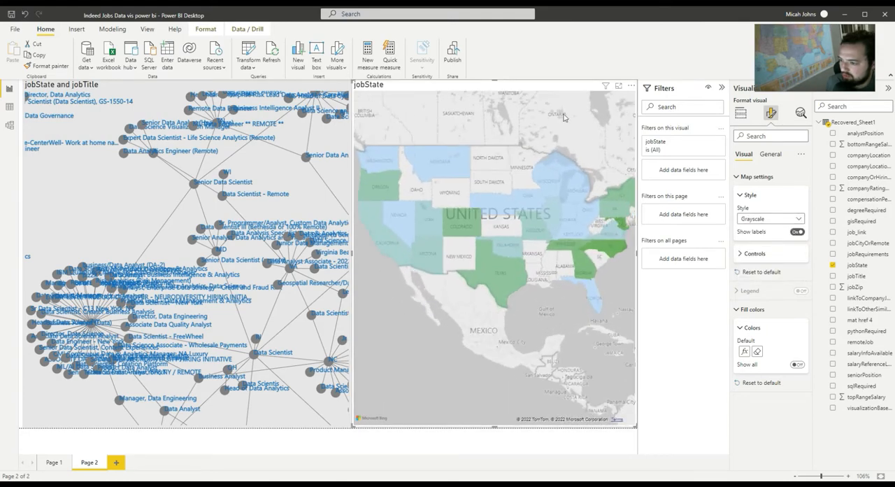
{"action": "mouse_move", "coordinate": [560, 256]}
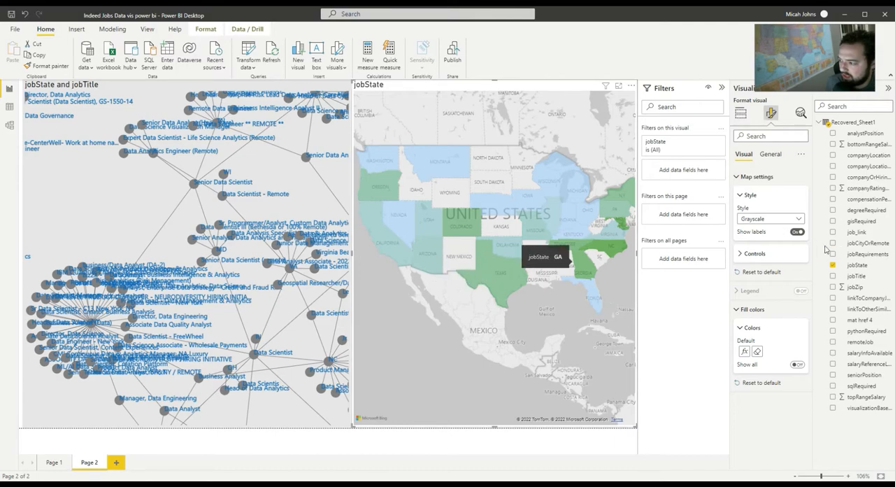
{"action": "left_click", "coordinate": [797, 232]}
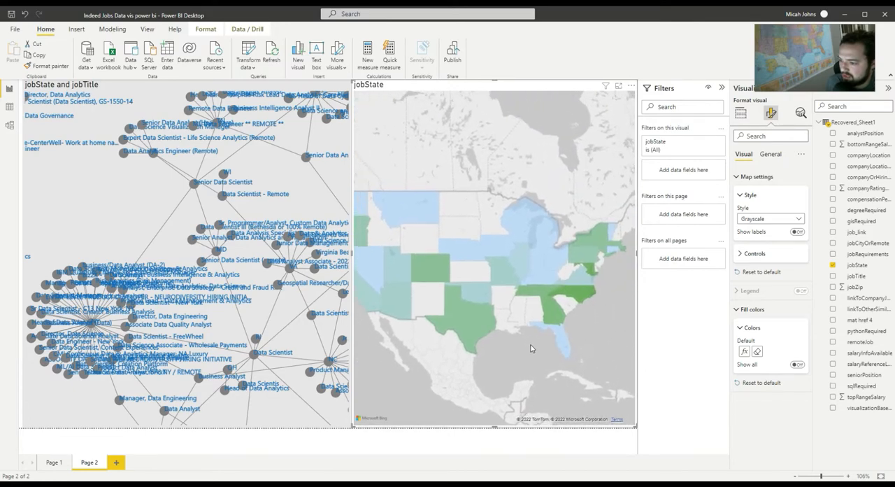
{"action": "left_click", "coordinate": [769, 153]}
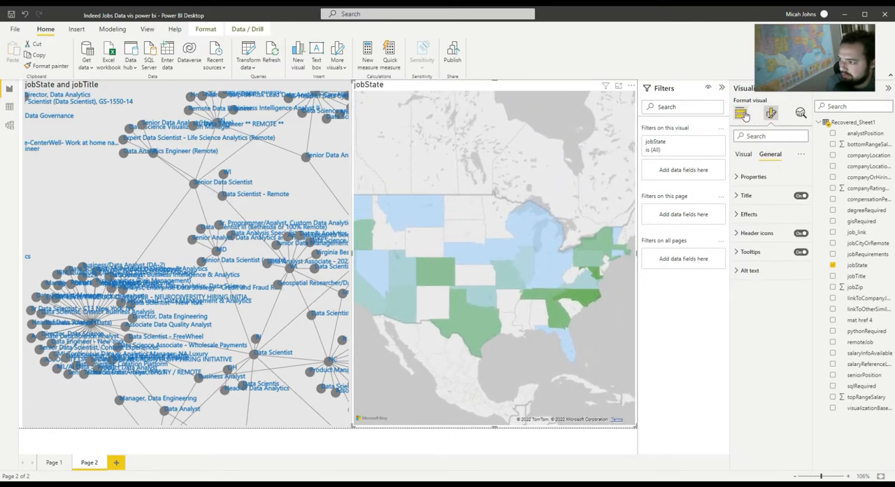
Title the map 'Map' in white on a black band, centred, with a larger font
{"action": "left_click", "coordinate": [751, 194]}
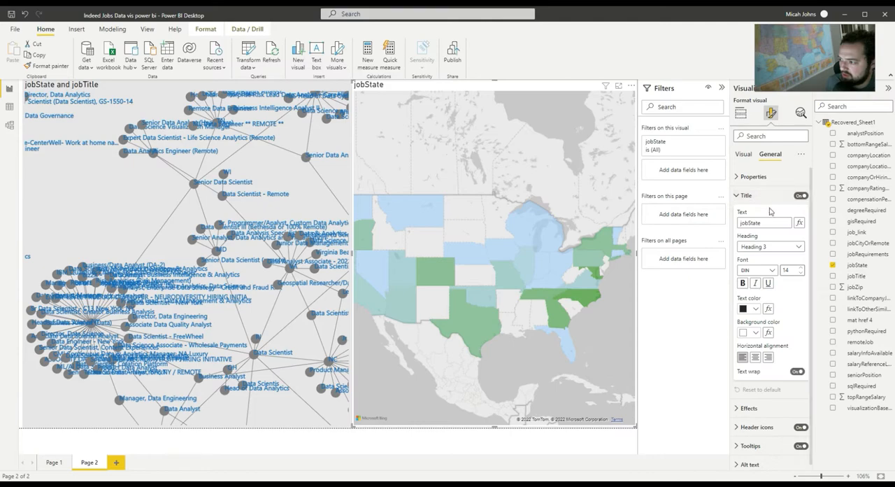
{"action": "left_click", "coordinate": [762, 223]}
{"action": "type", "text": "Map"}
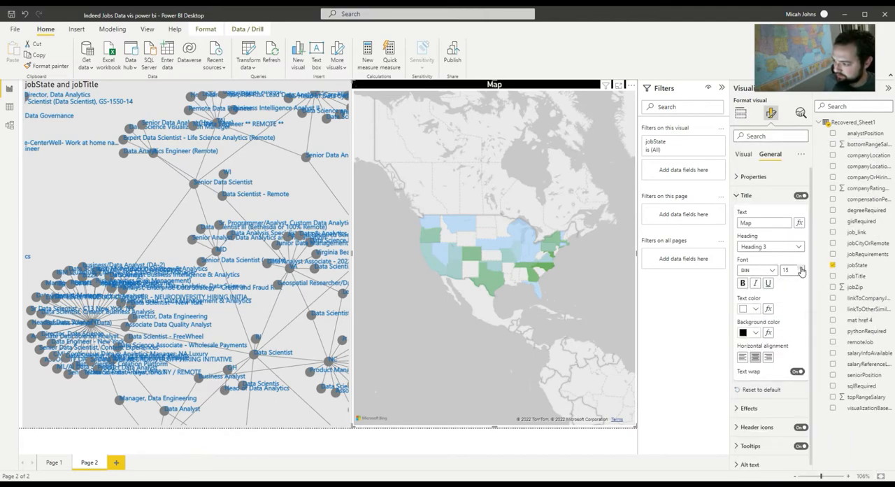
{"action": "left_click", "coordinate": [802, 267]}
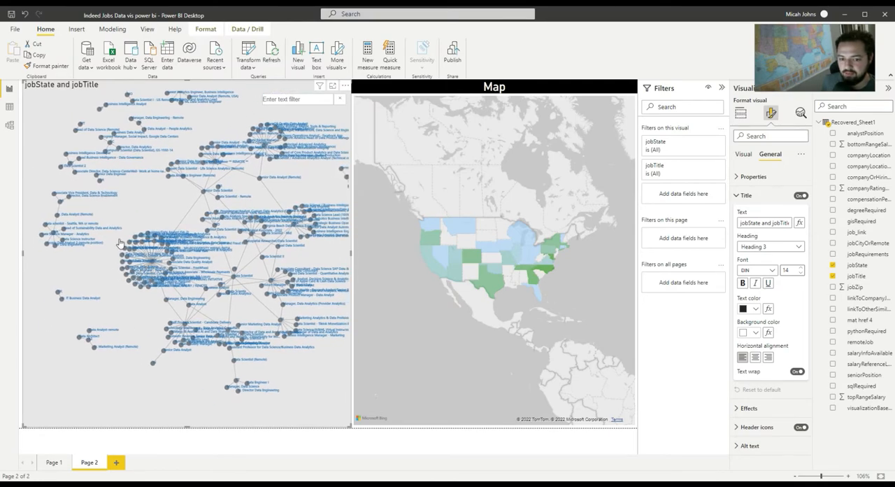
{"action": "mouse_move", "coordinate": [343, 248]}
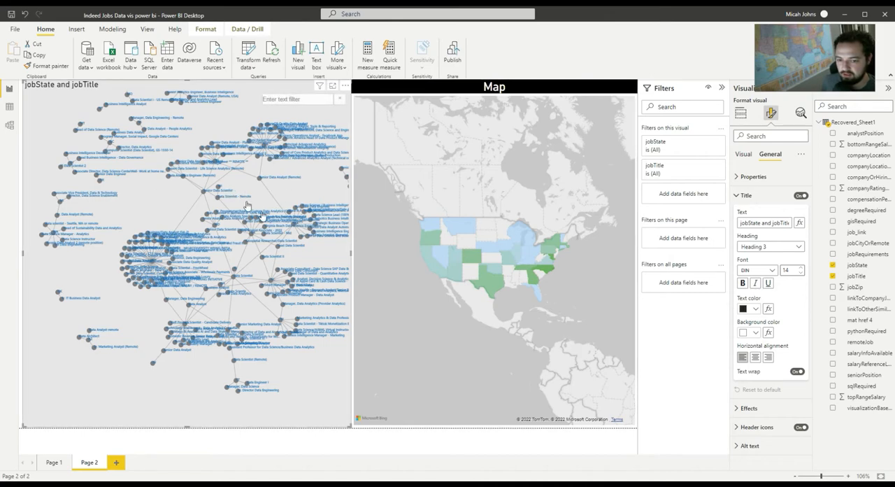
{"action": "mouse_move", "coordinate": [741, 111]}
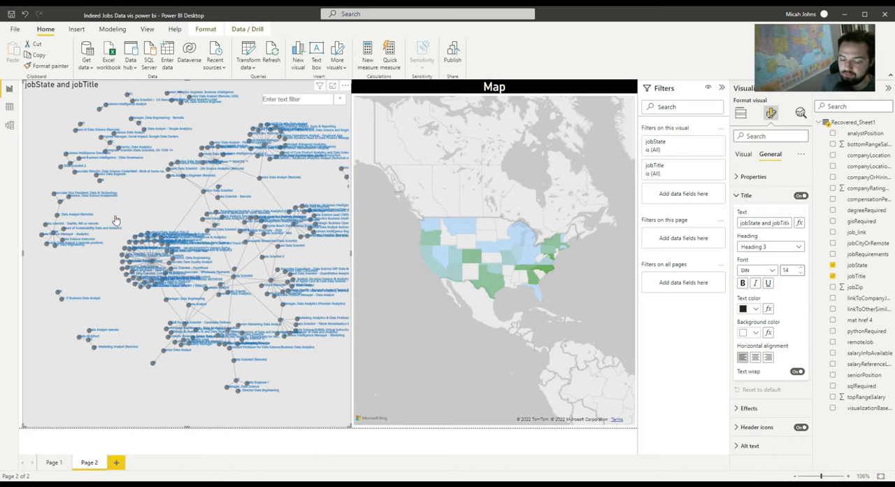
{"action": "mouse_move", "coordinate": [175, 319]}
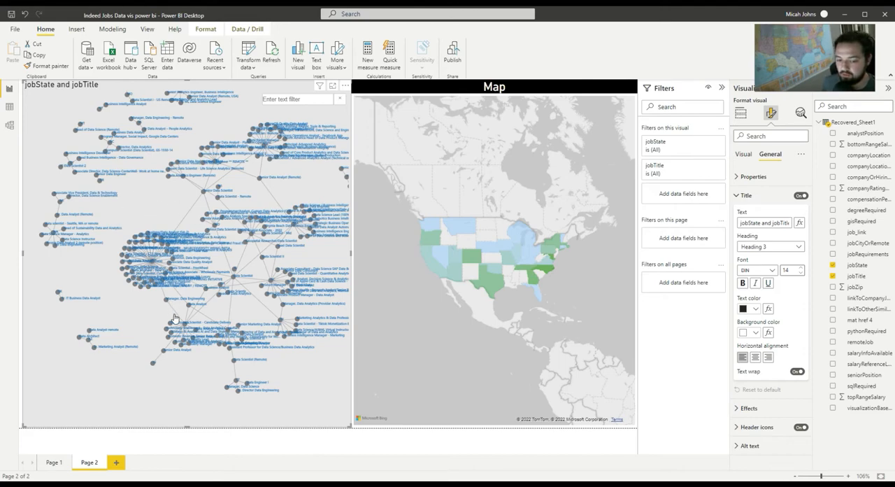